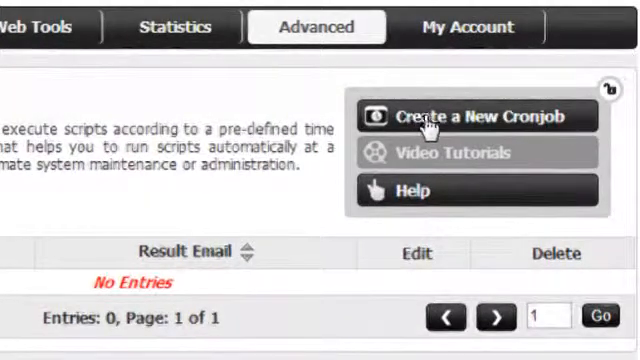
Start a new cron job with the lynx -dump command for the site URL filled in.
{"action": "left_click", "coordinate": [473, 115]}
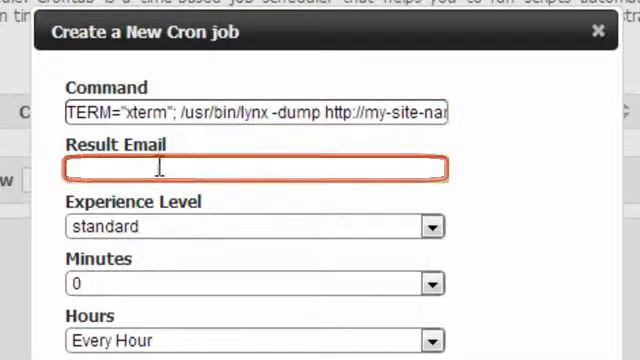
{"action": "type", "text": "admin@my-site-name.net"}
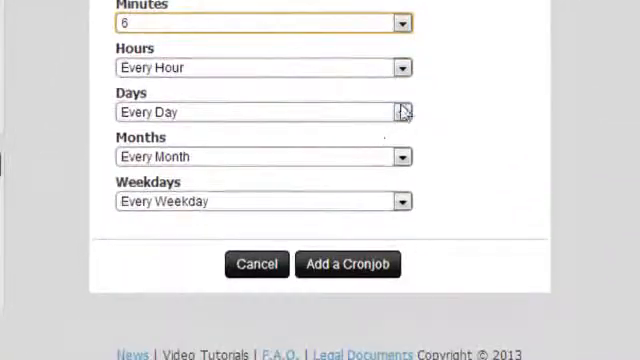
Schedule the job for hour 0 (midnight) on day 5 in February.
{"action": "left_click", "coordinate": [402, 111]}
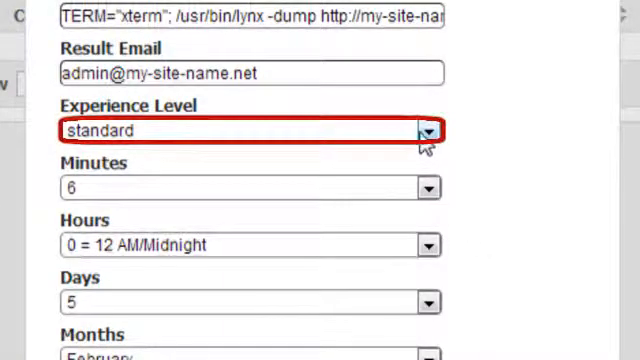
Switch Experience Level to advanced with crontab 0 0 * * * and add the cron job.
{"action": "left_click", "coordinate": [428, 130]}
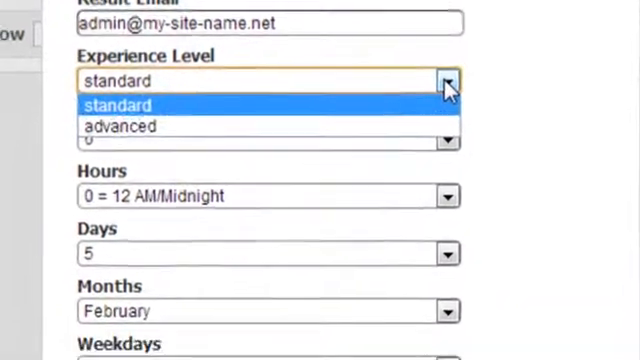
{"action": "left_click", "coordinate": [119, 125]}
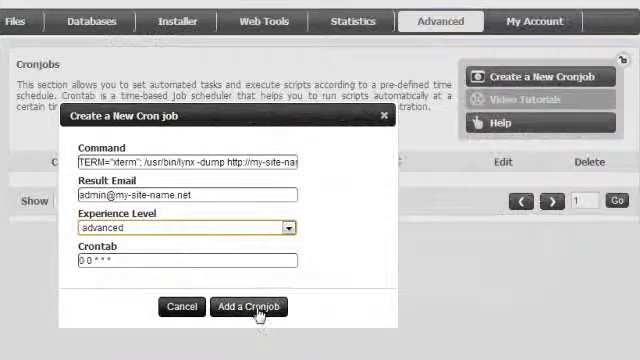
{"action": "left_click", "coordinate": [247, 306]}
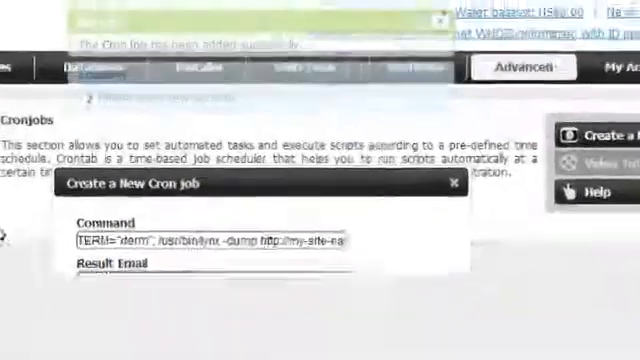